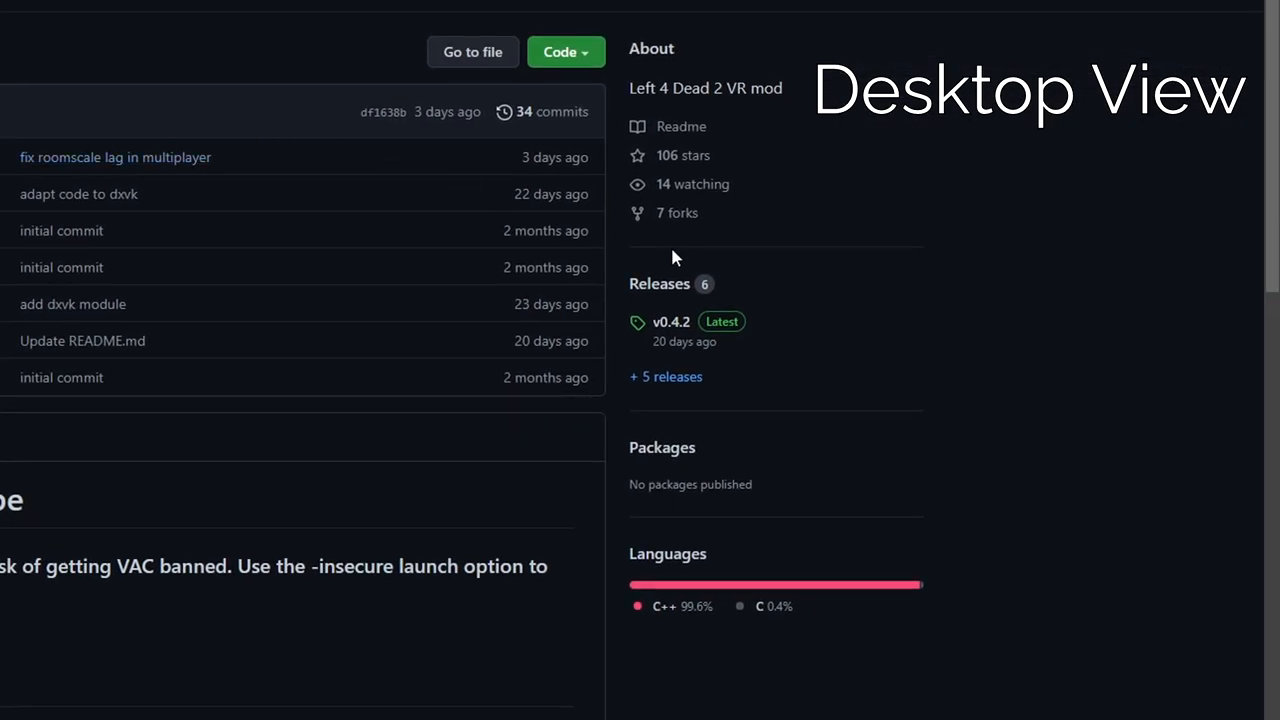
pyautogui.moveTo(671, 322)
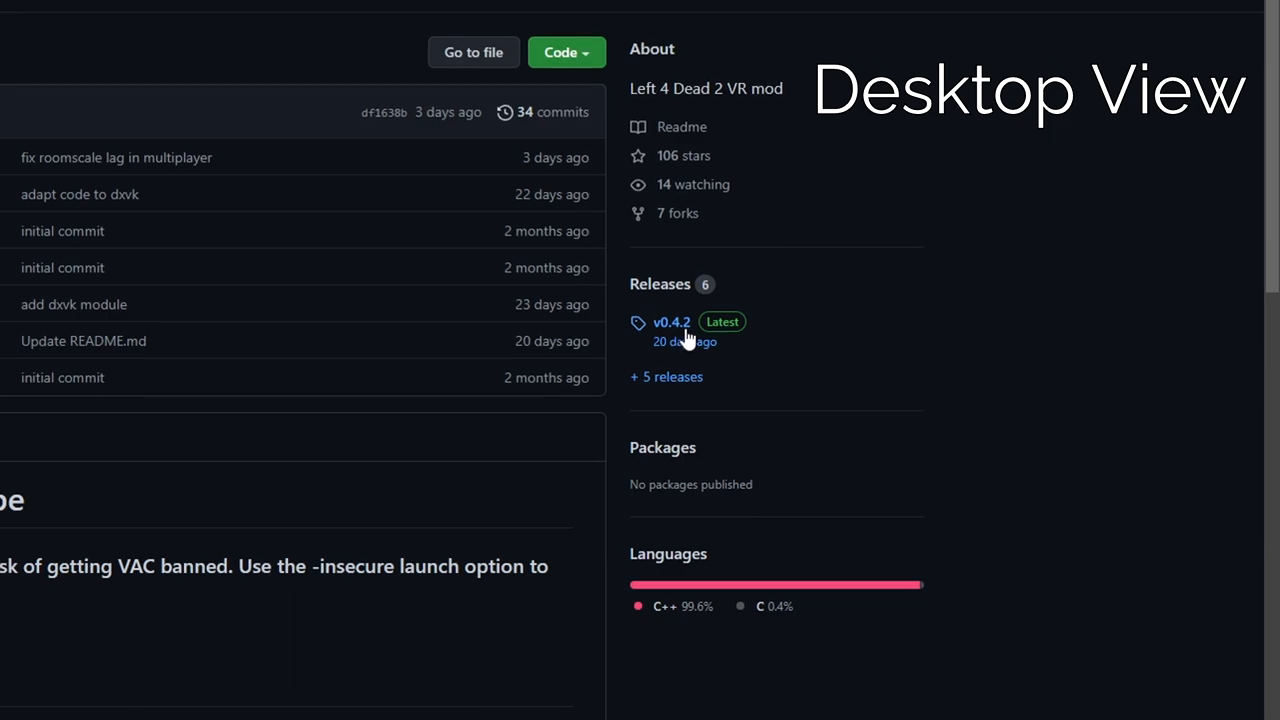
# - Download the L4D2VR.zip asset from the mod's v0.4.2 GitHub release
pyautogui.click(671, 322)
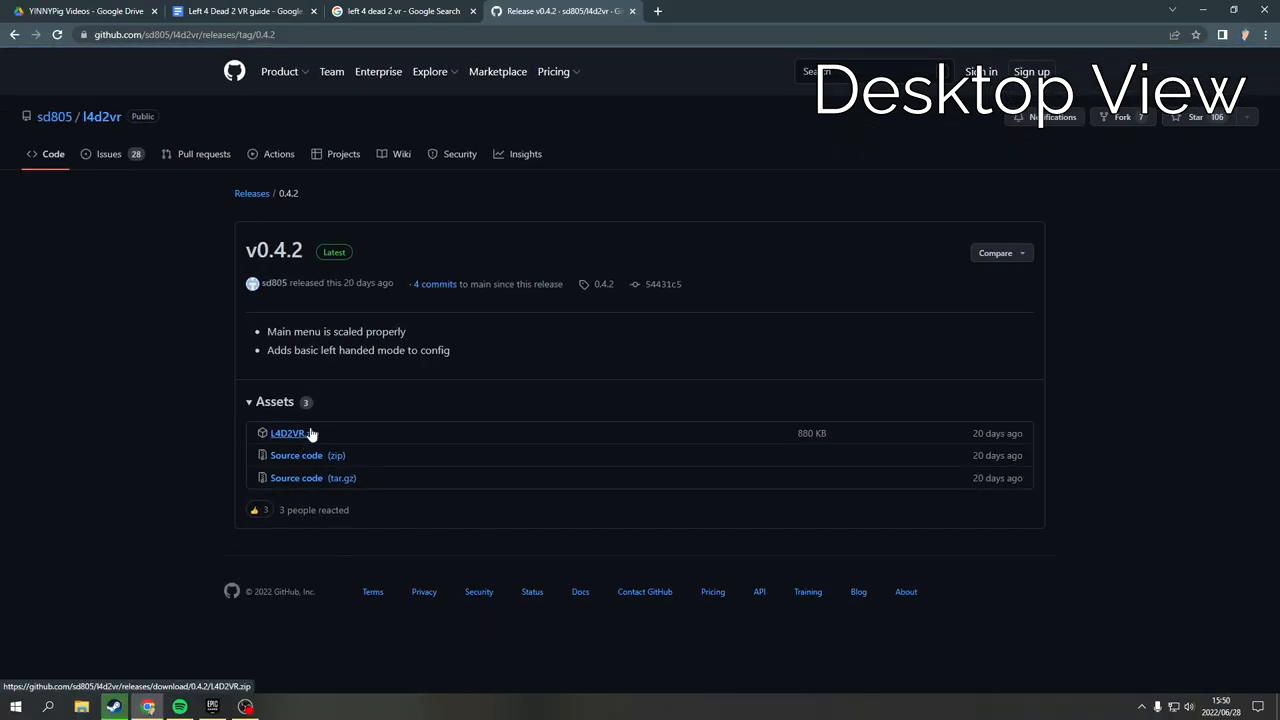
pyautogui.click(288, 433)
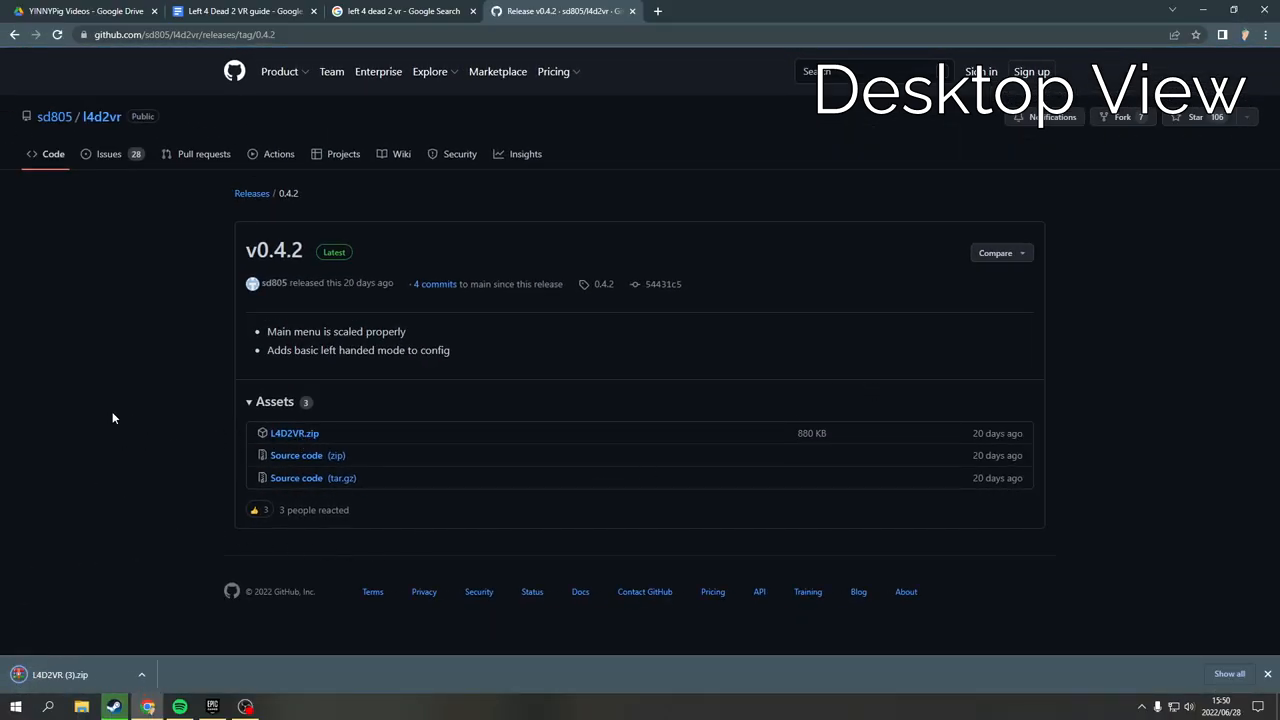
pyautogui.moveTo(163, 630)
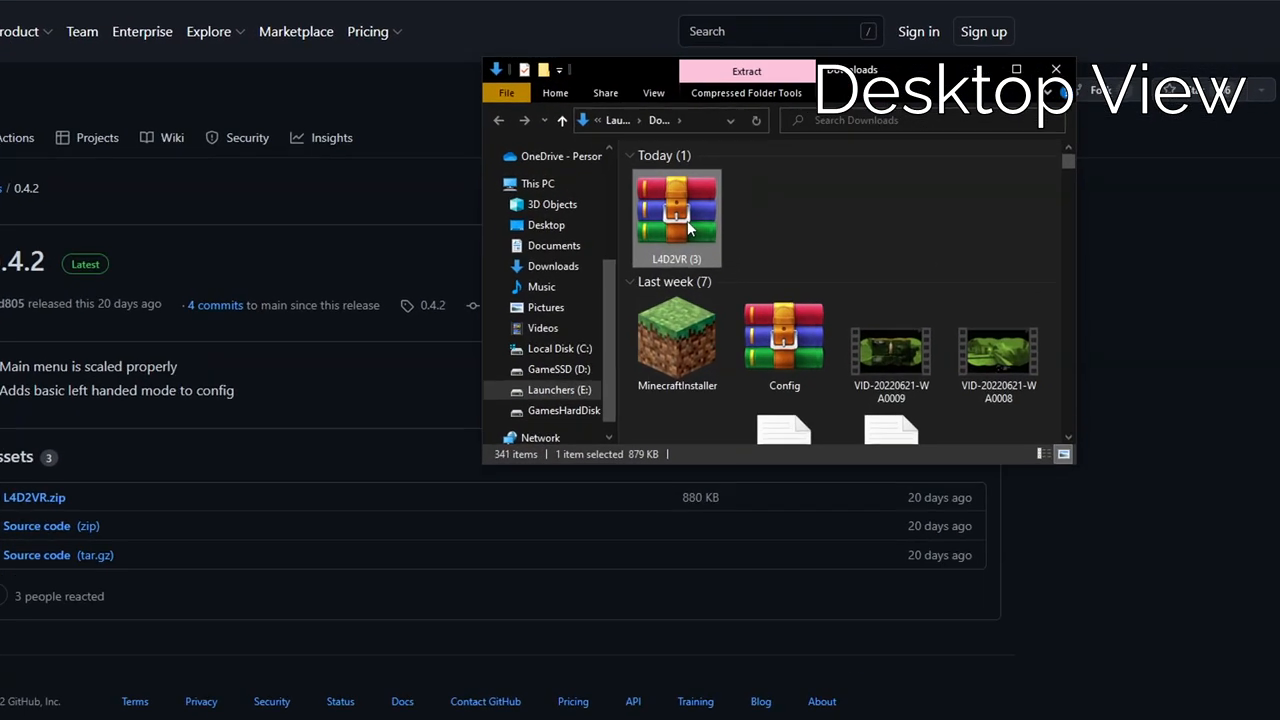
# - Bring up extraction options for the downloaded L4D2VR archive in Downloads
pyautogui.rightClick(676, 217)
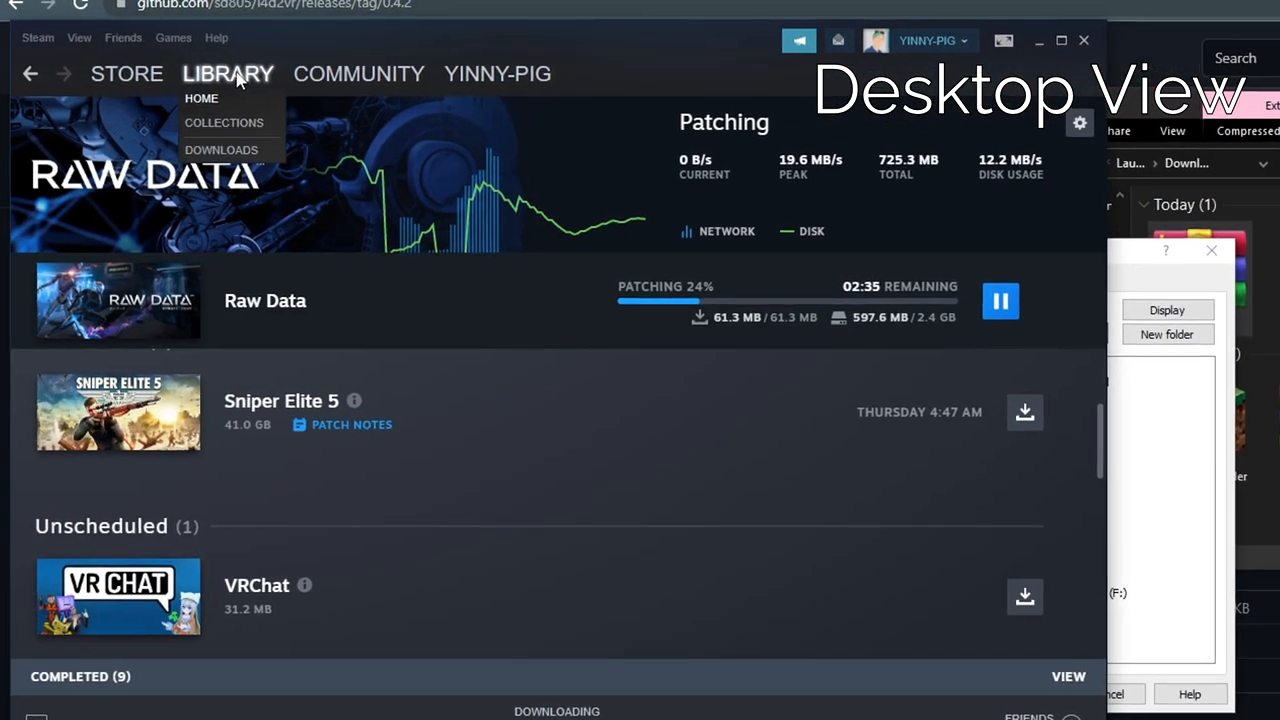
# - Browse Left 4 Dead 2's local files and extract the VR folder and d3d9.dll there
pyautogui.click(201, 98)
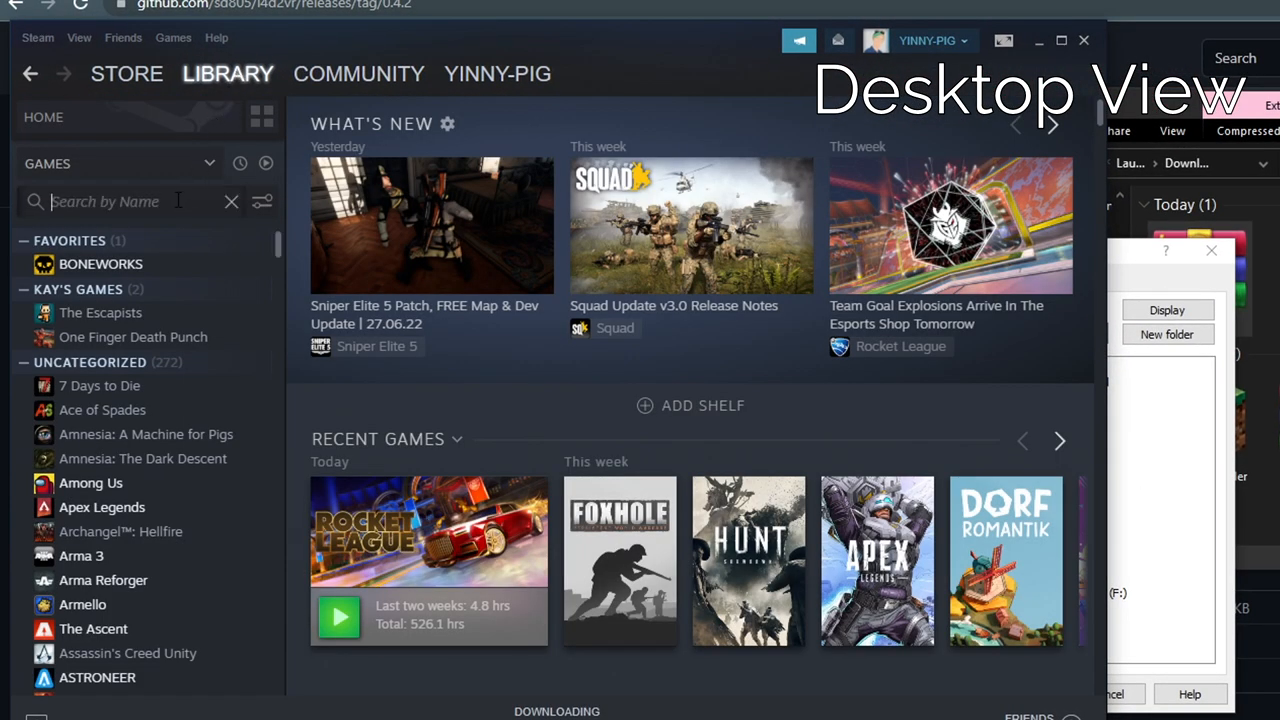
pyautogui.write('left')
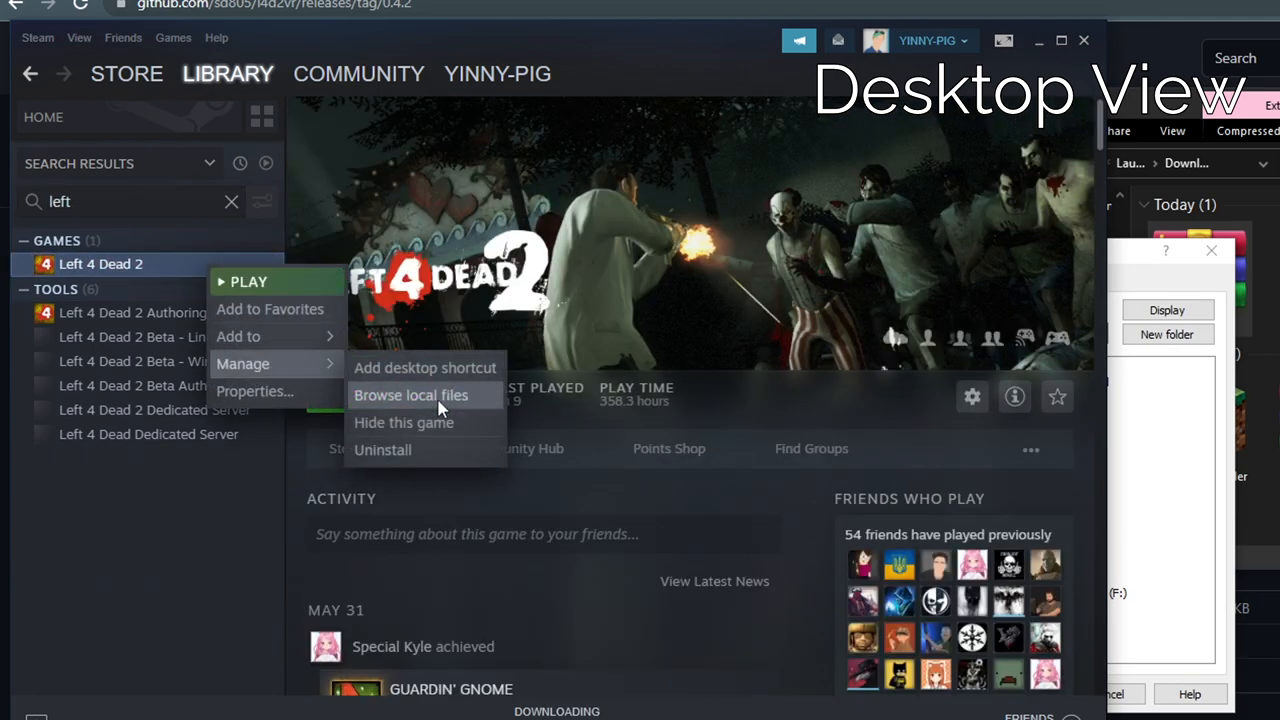
pyautogui.click(410, 395)
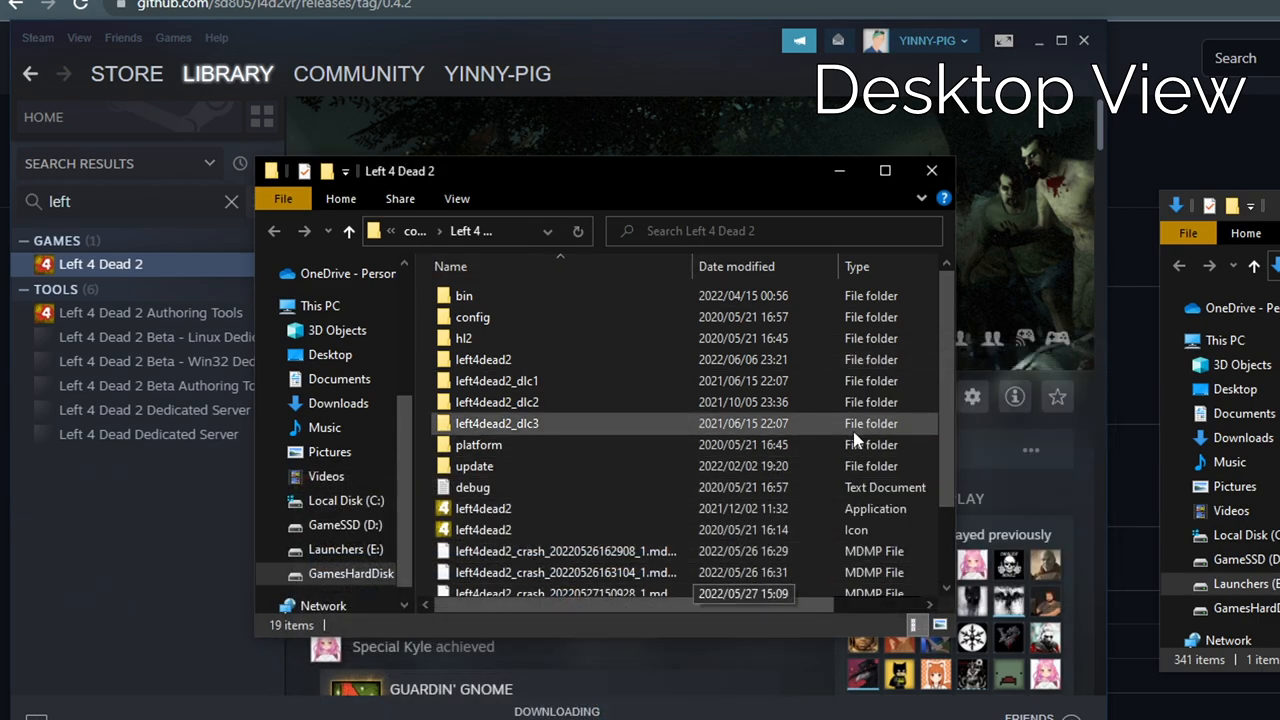
pyautogui.scroll(-3)
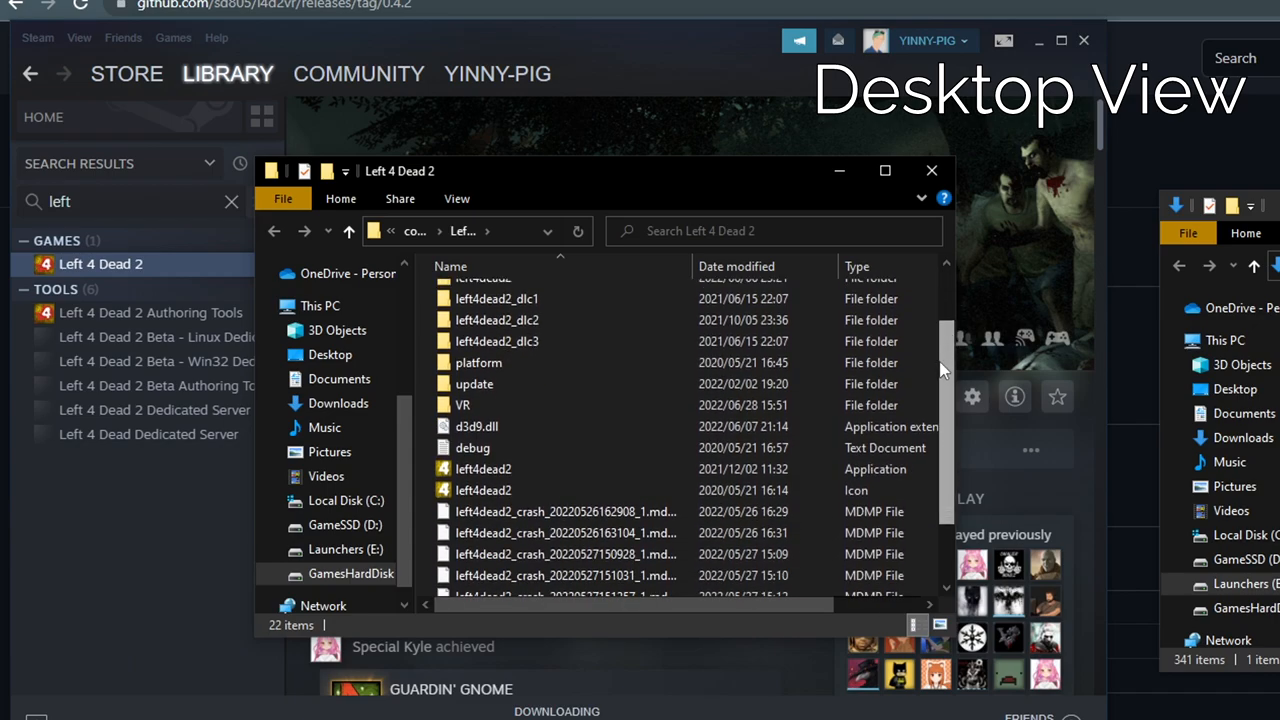
pyautogui.doubleClick(462, 405)
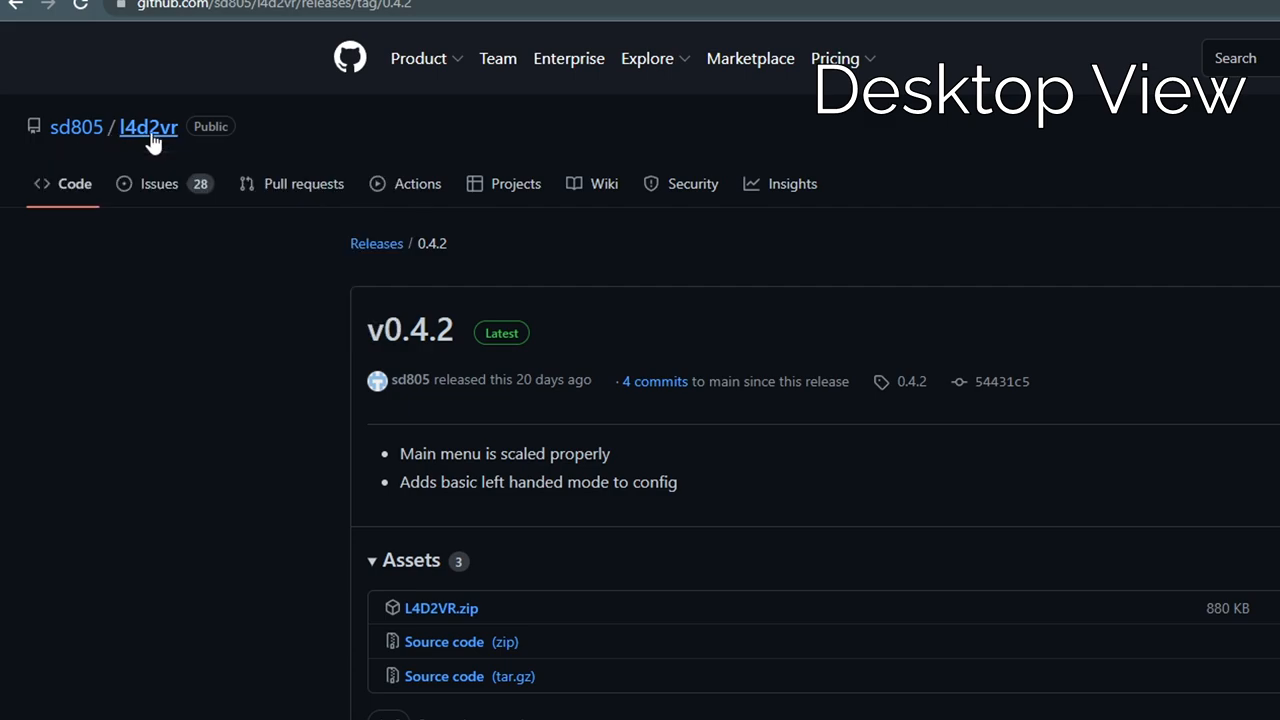
# - Copy the recommended launch options from the l4d2vr README's How to use section
pyautogui.click(148, 127)
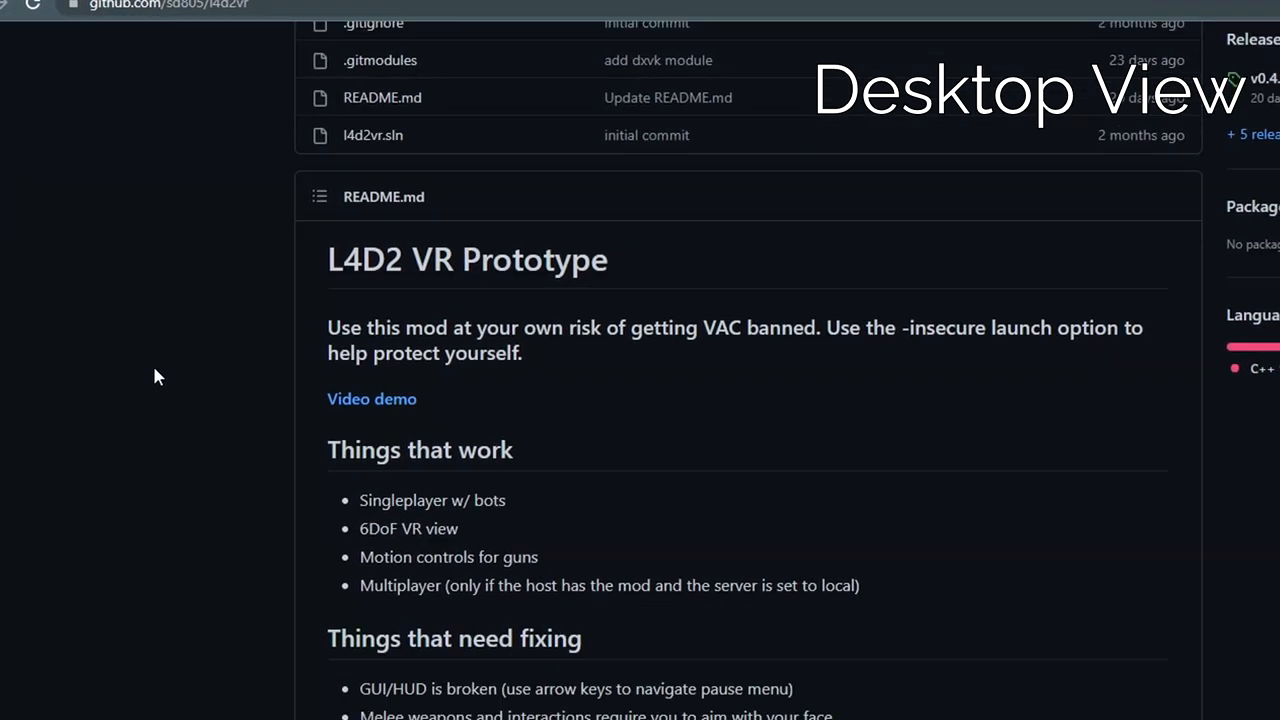
pyautogui.scroll(-3)
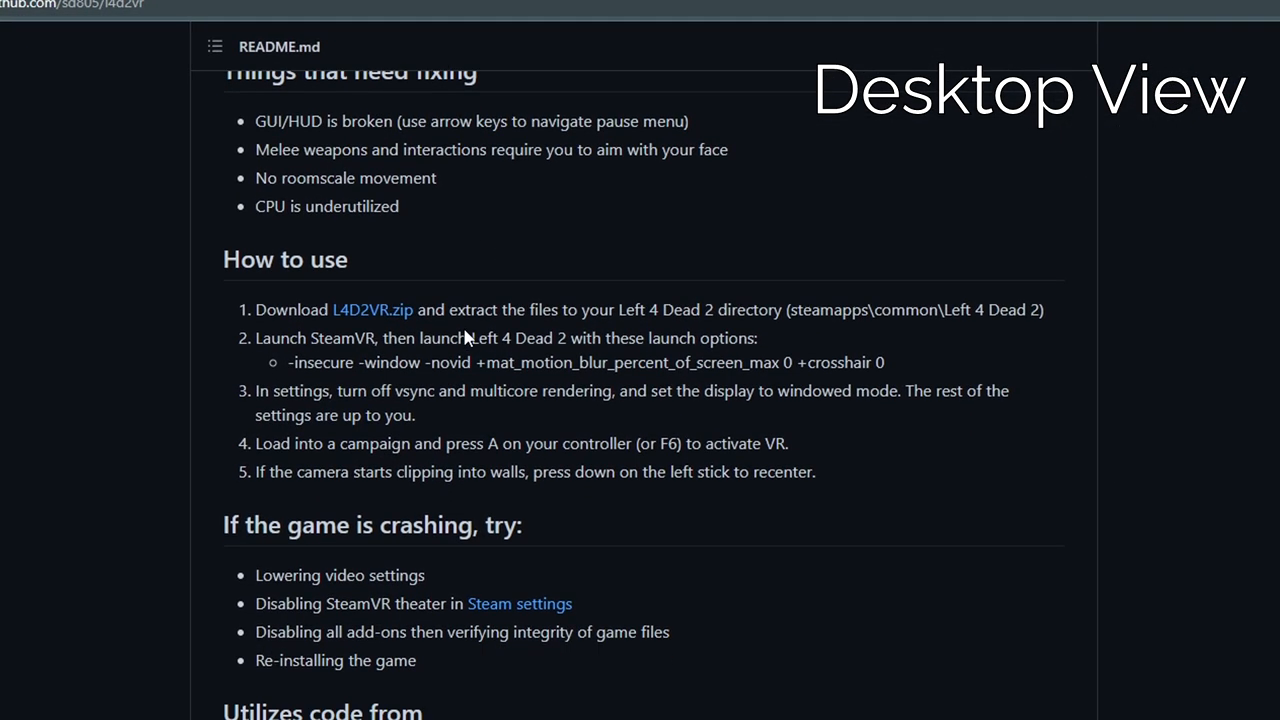
pyautogui.moveTo(290, 362); pyautogui.dragTo(755, 362)
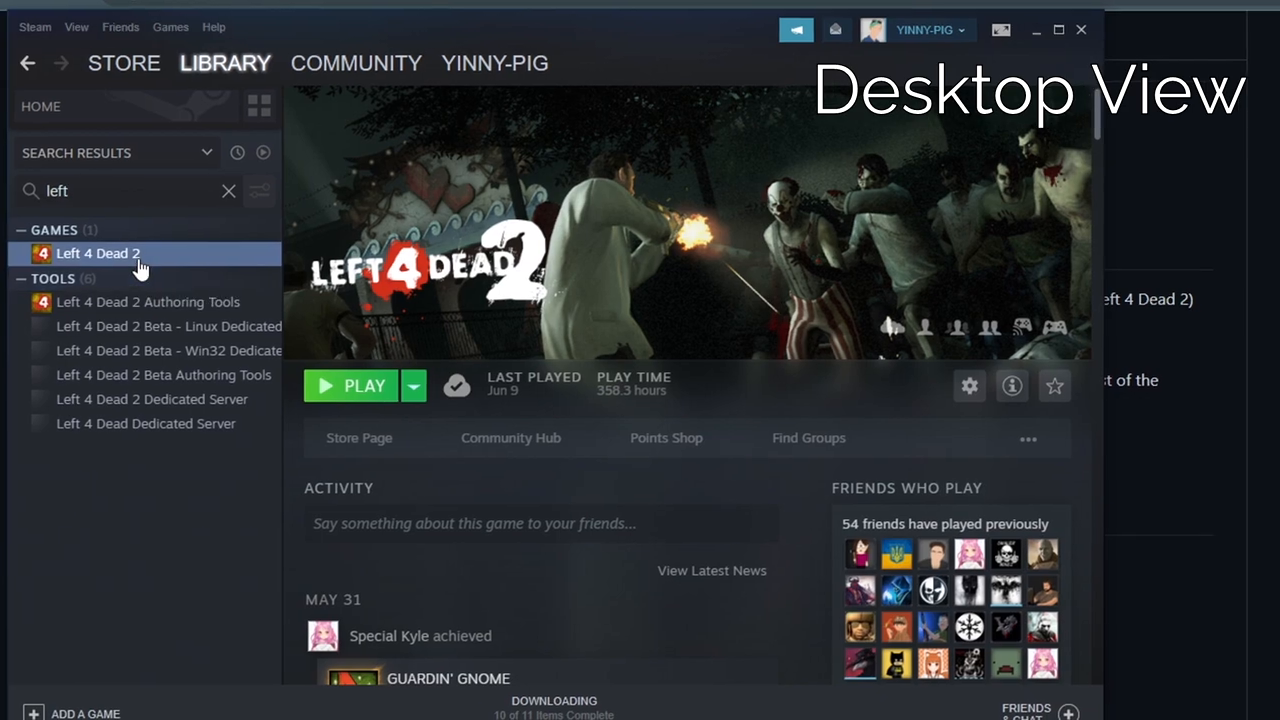
# - Give Left 4 Dead 2 '-insecure -window -novid' launch options, disable Desktop Game Theatre, and launch it
pyautogui.click(969, 385)
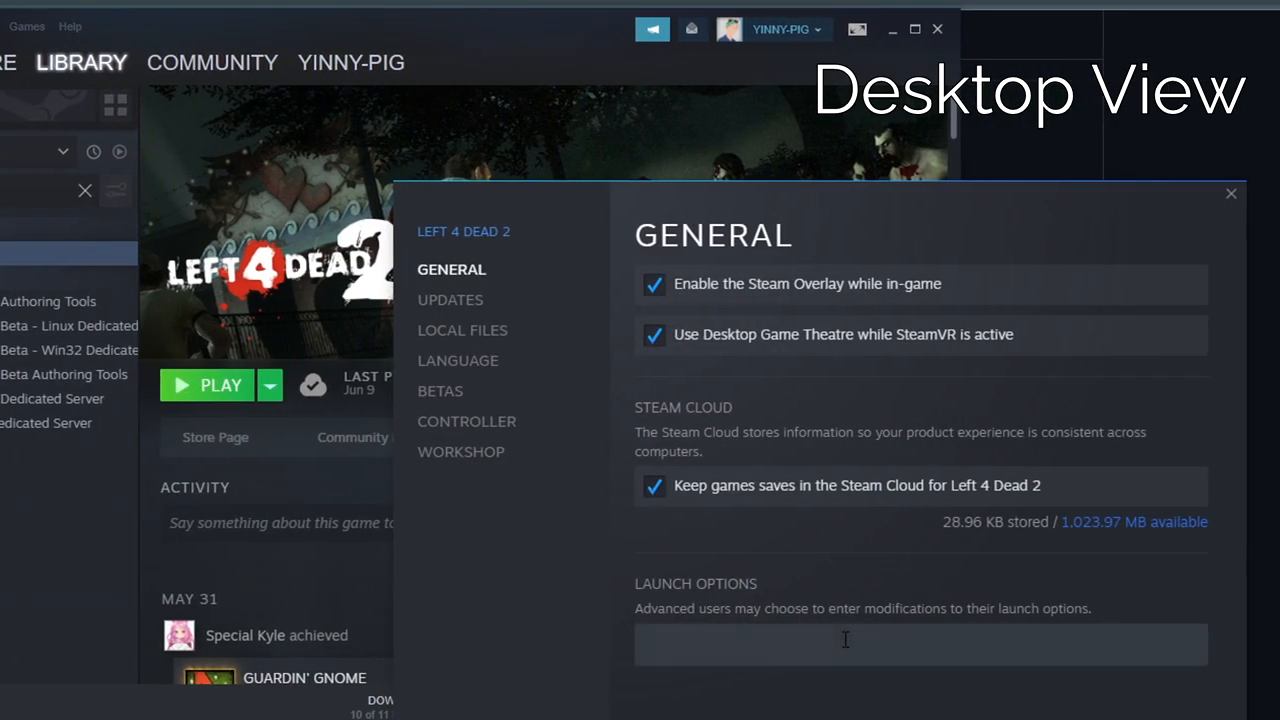
pyautogui.write('secure -window -novid +mat_motion_blur_percent_of_screen_max 0 +crosshair 0')
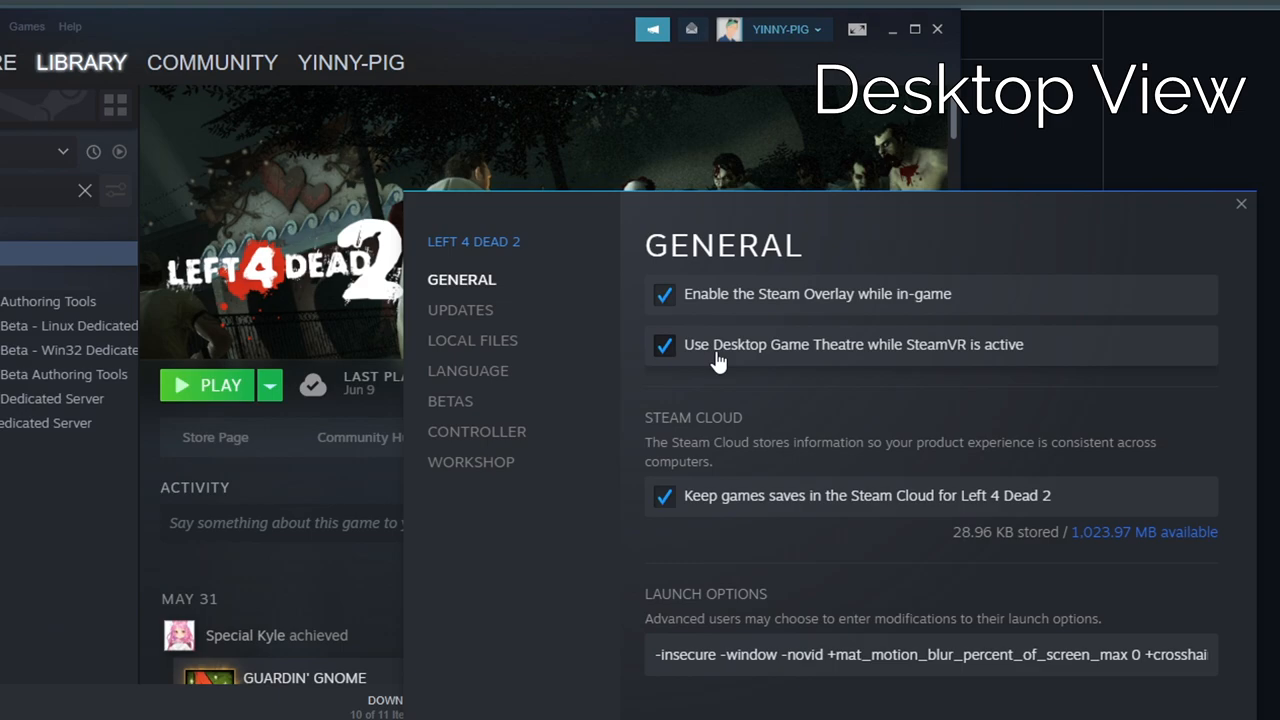
pyautogui.click(664, 345)
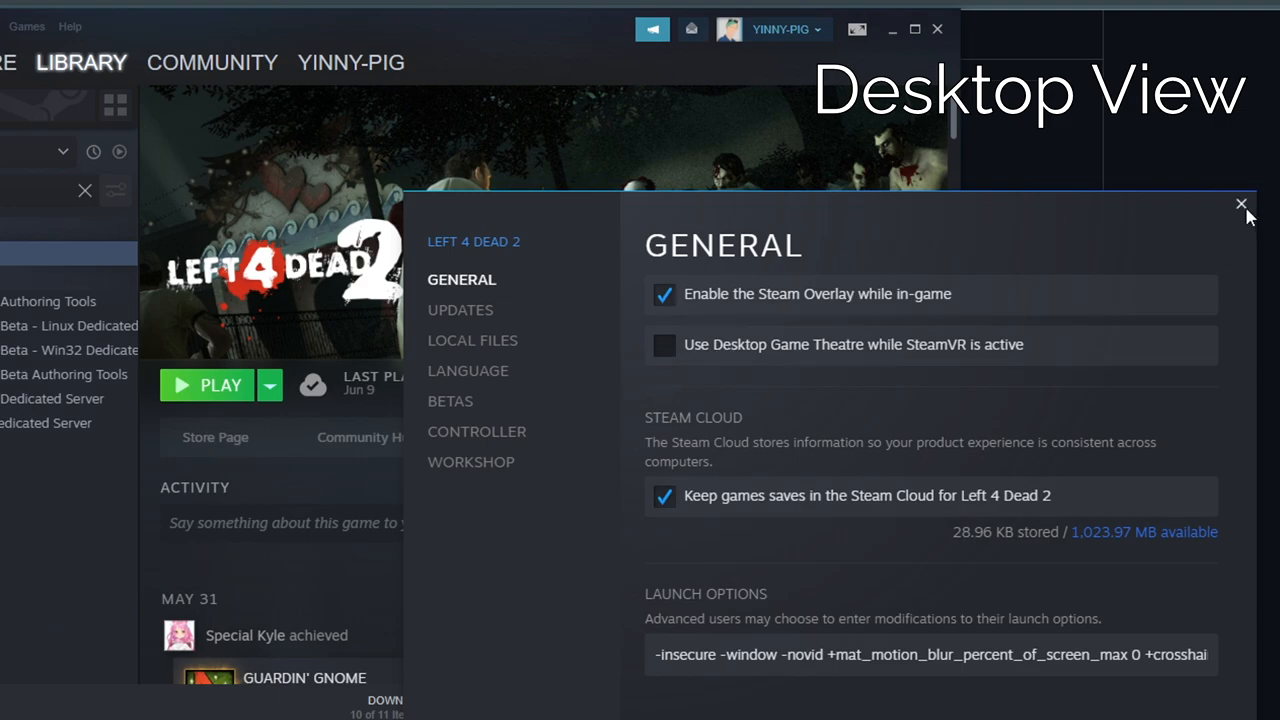
pyautogui.click(1243, 204)
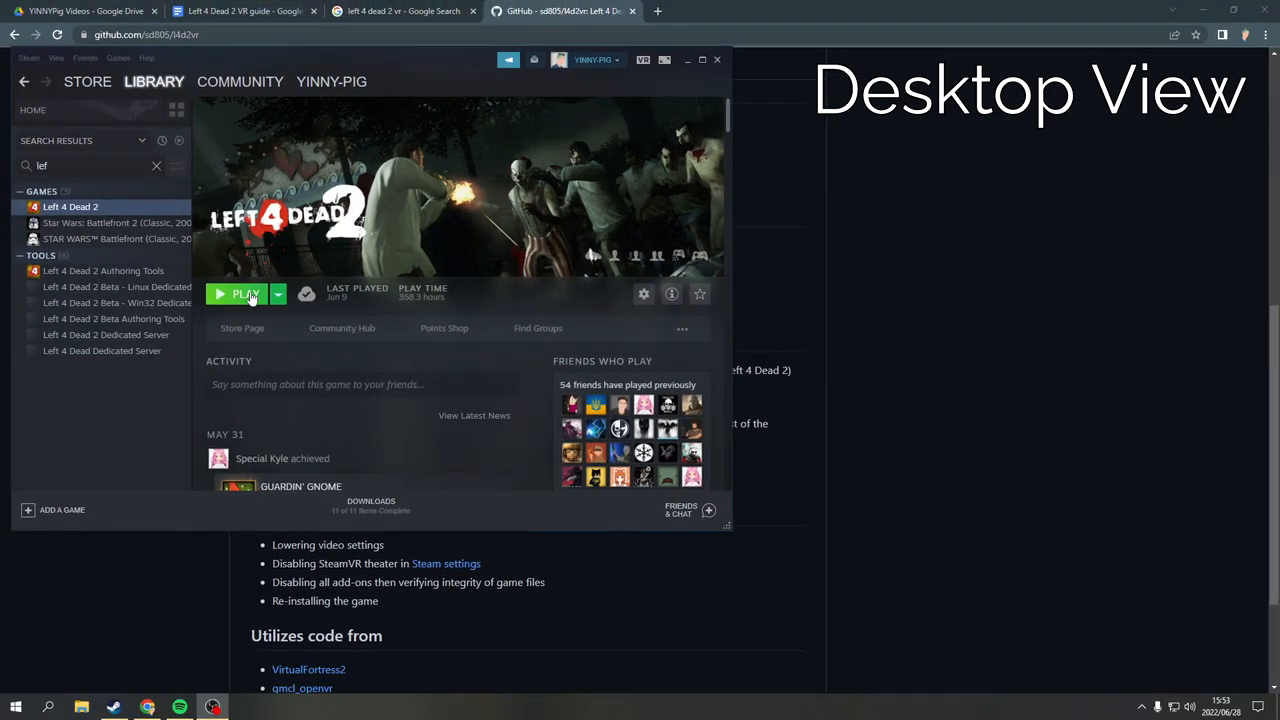
pyautogui.click(245, 293)
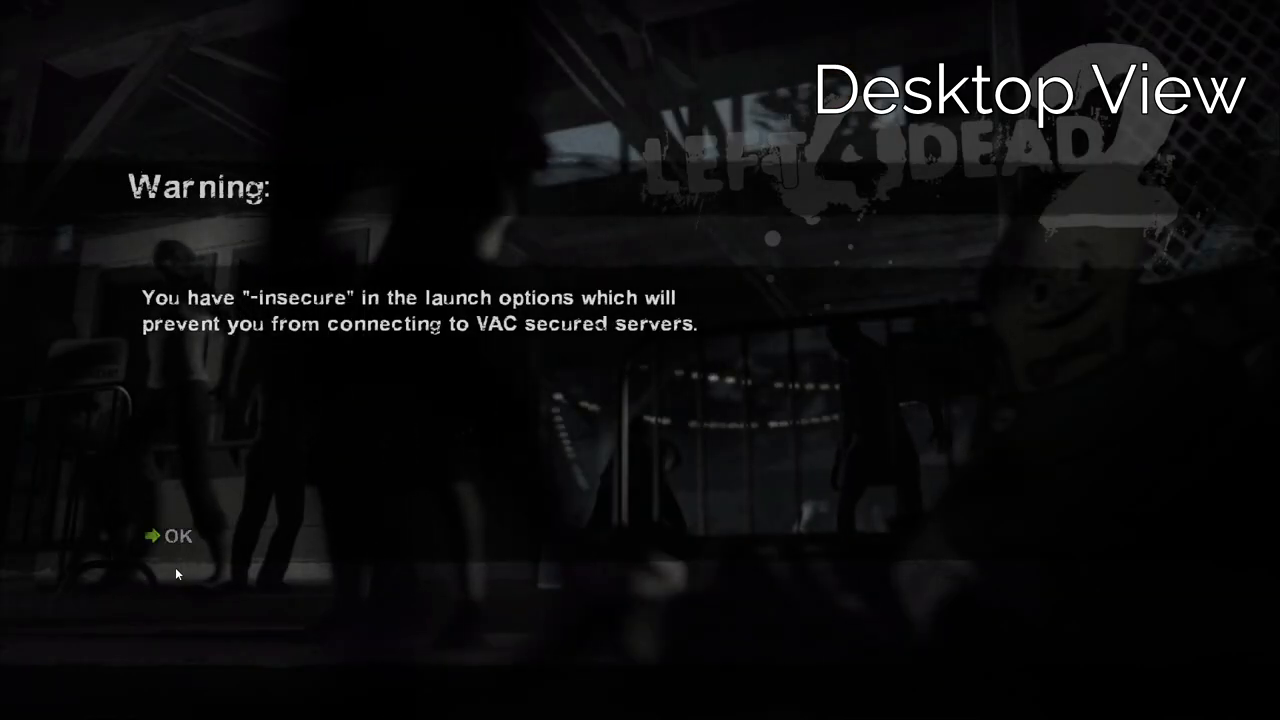
# - Dismiss the insecure warning and create a Dead Center campaign lobby with Server Type Local Server
pyautogui.click(177, 536)
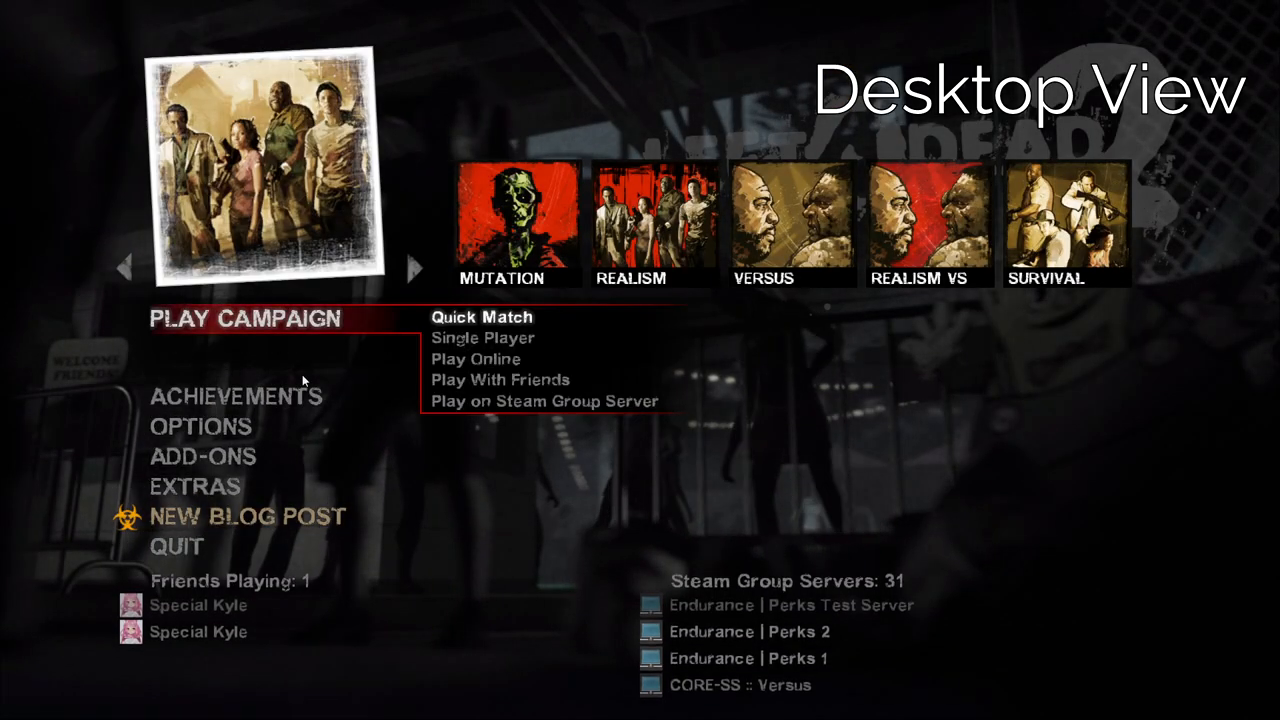
pyautogui.click(477, 359)
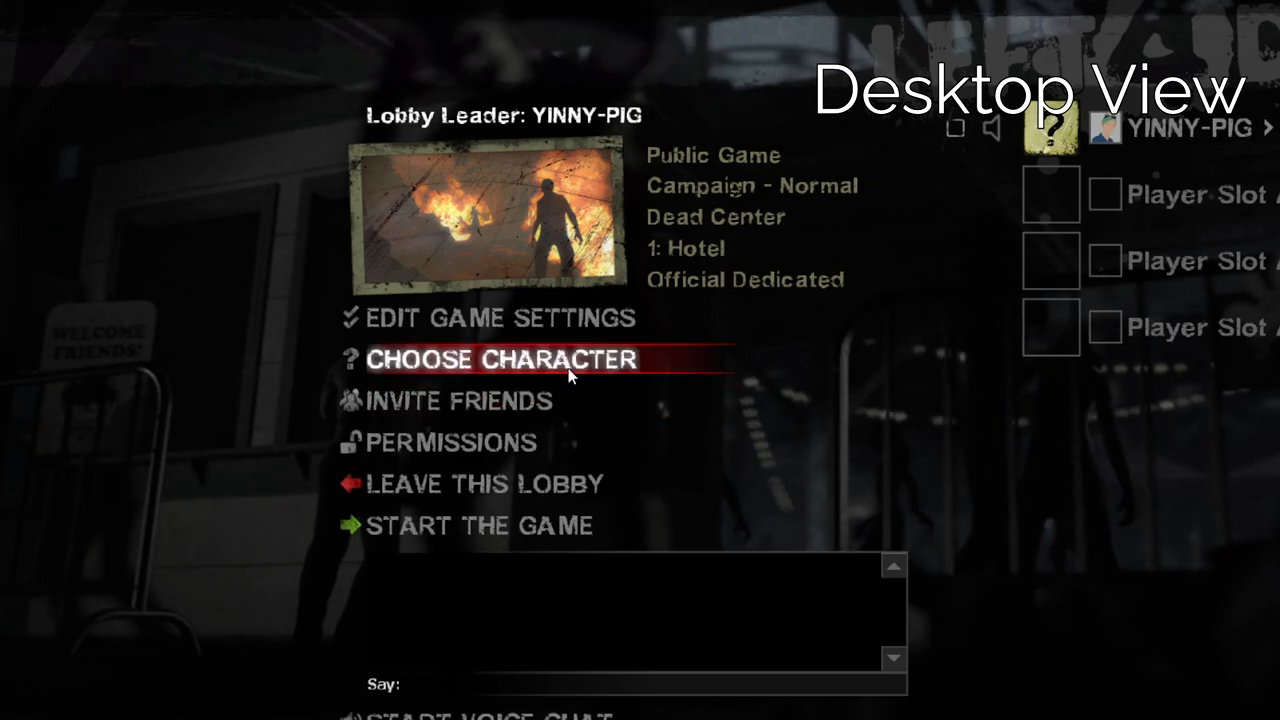
pyautogui.click(497, 318)
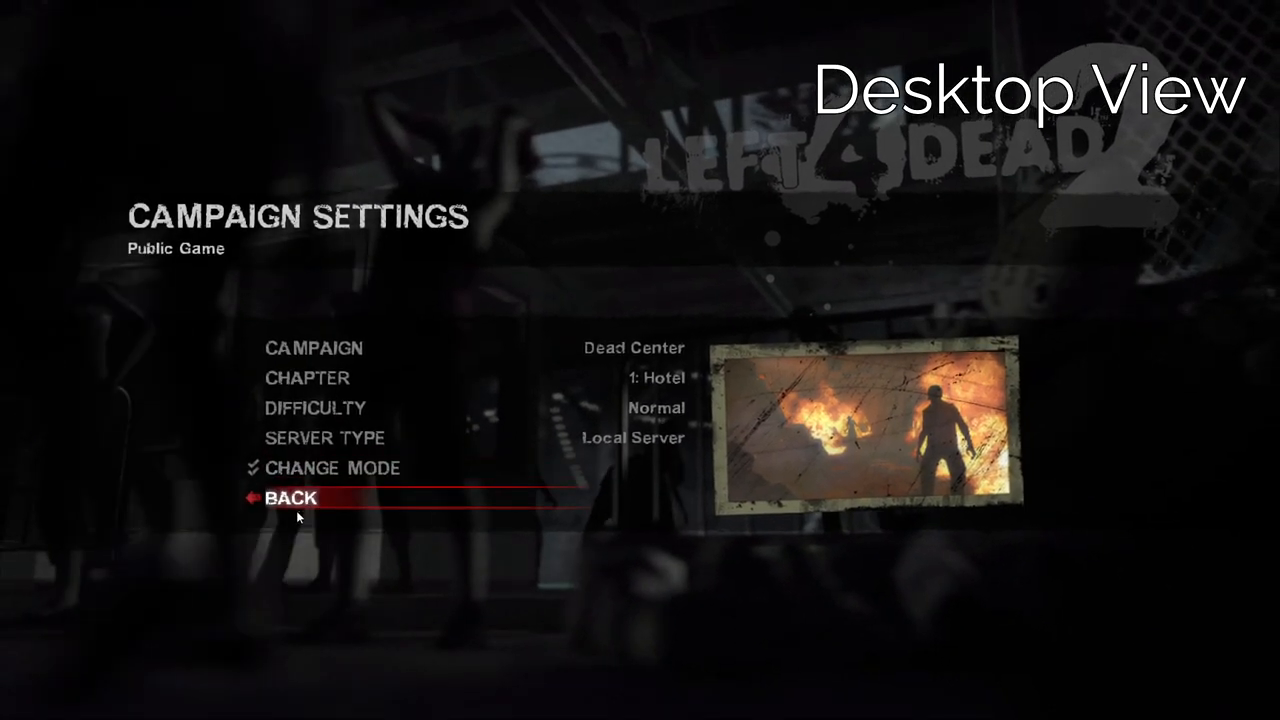
pyautogui.click(290, 498)
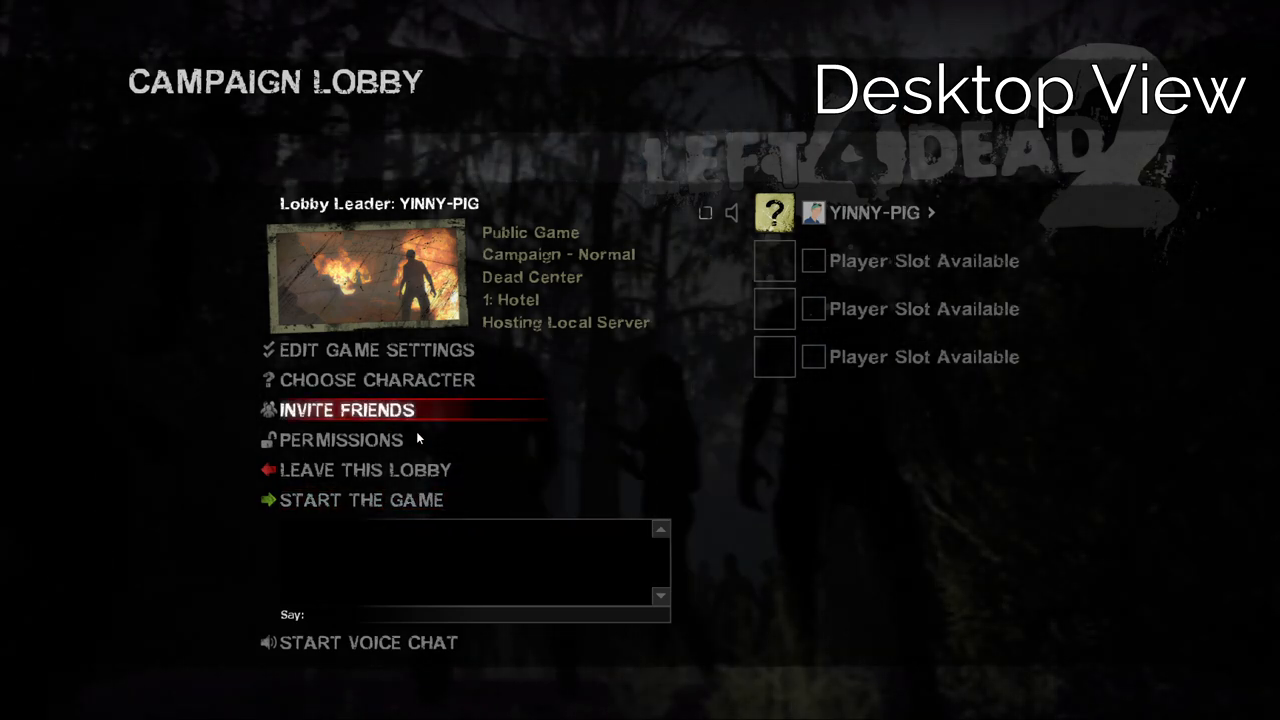
# - Invite a friend into the lobby, then start the Dead Center campaign
pyautogui.click(346, 409)
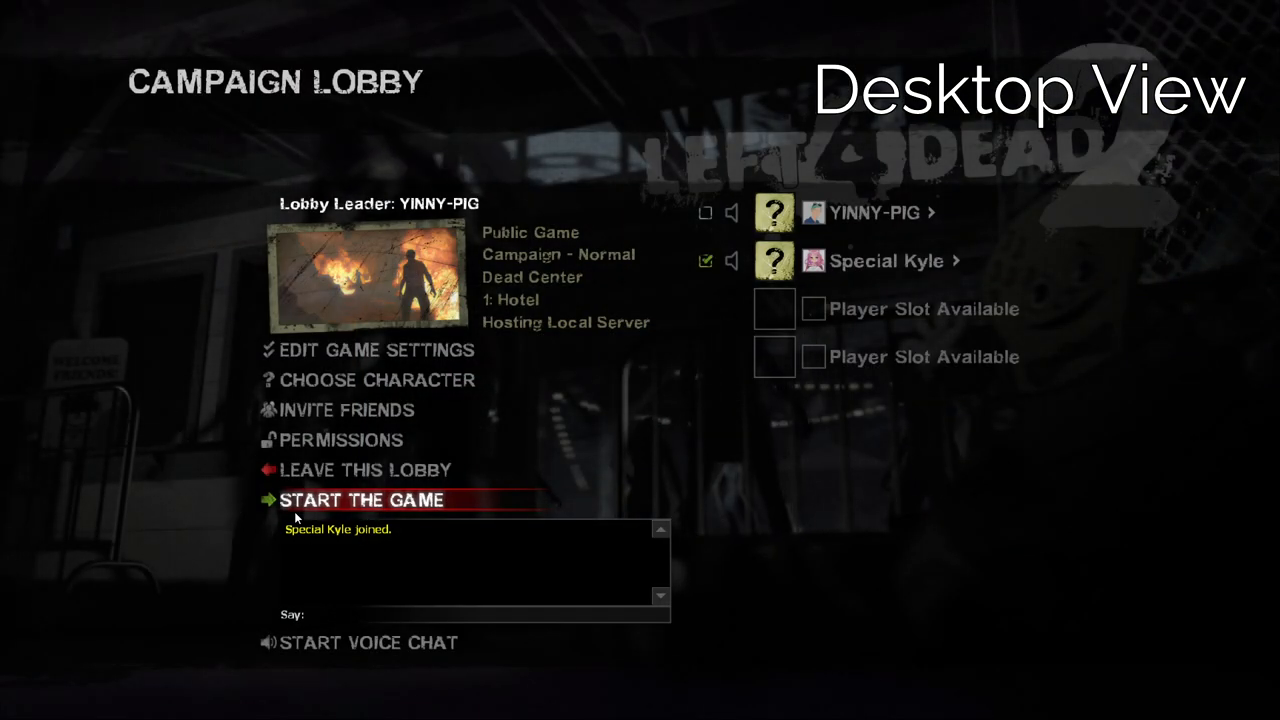
pyautogui.click(362, 499)
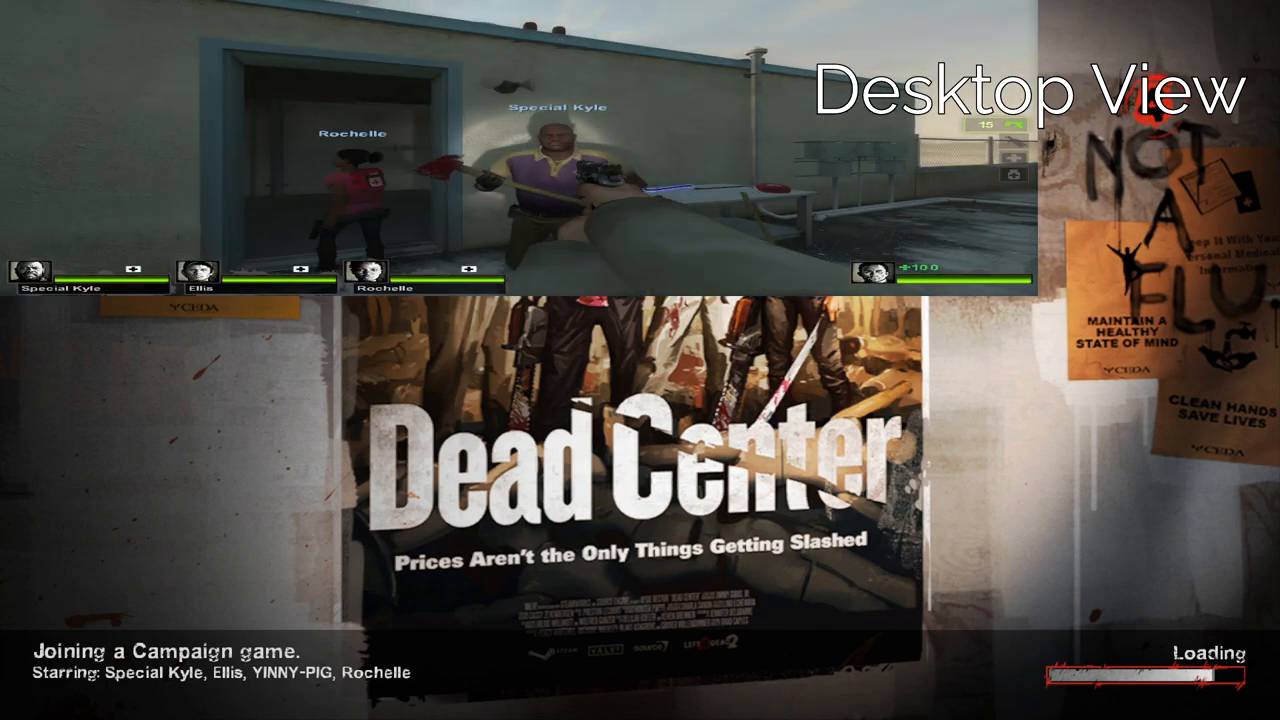
# - Switch the running match into VR mode with F6
pyautogui.press('F6')
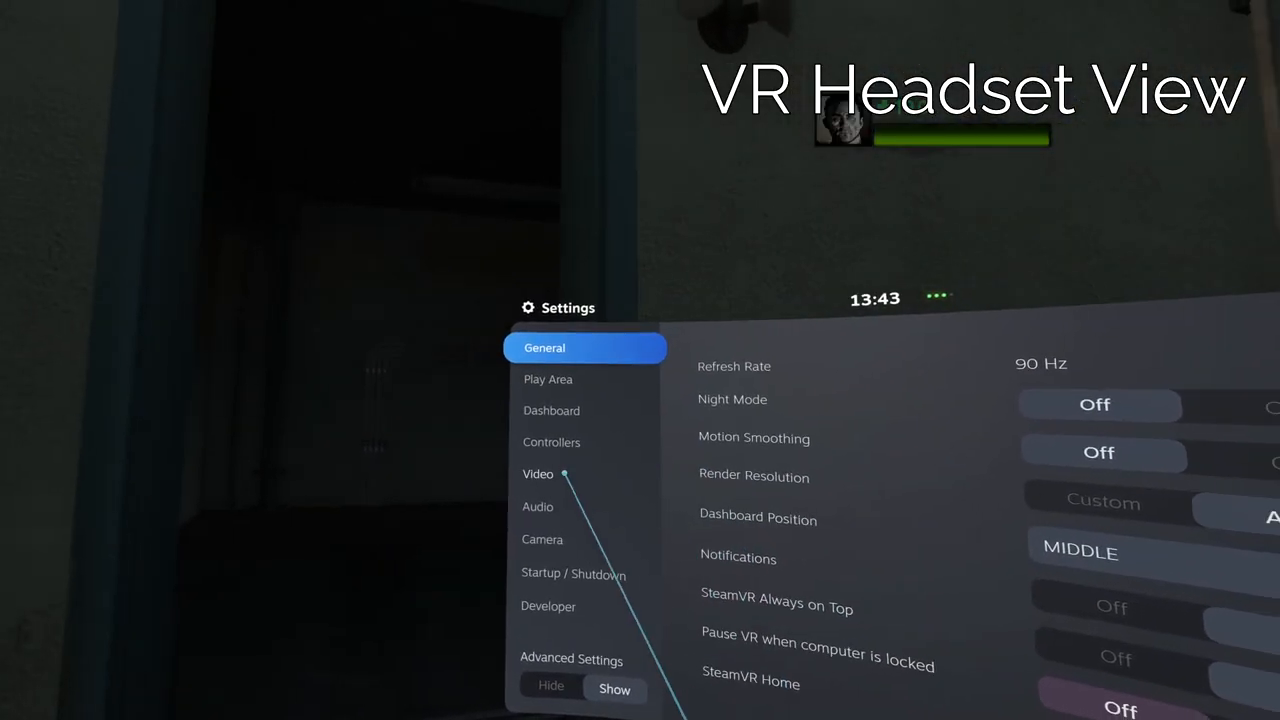
# - Go to Controllers > Manage Controller Bindings and choose another binding for Left 4 Dead 2
pyautogui.click(551, 442)
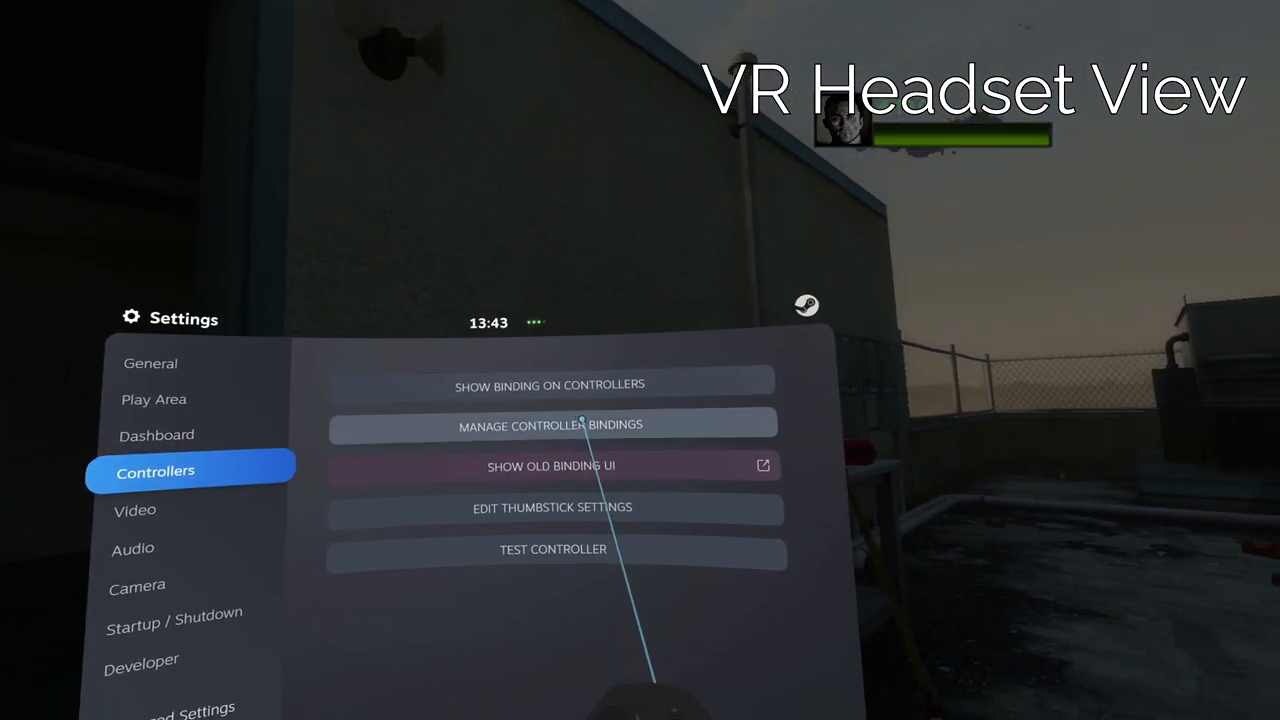
pyautogui.click(549, 424)
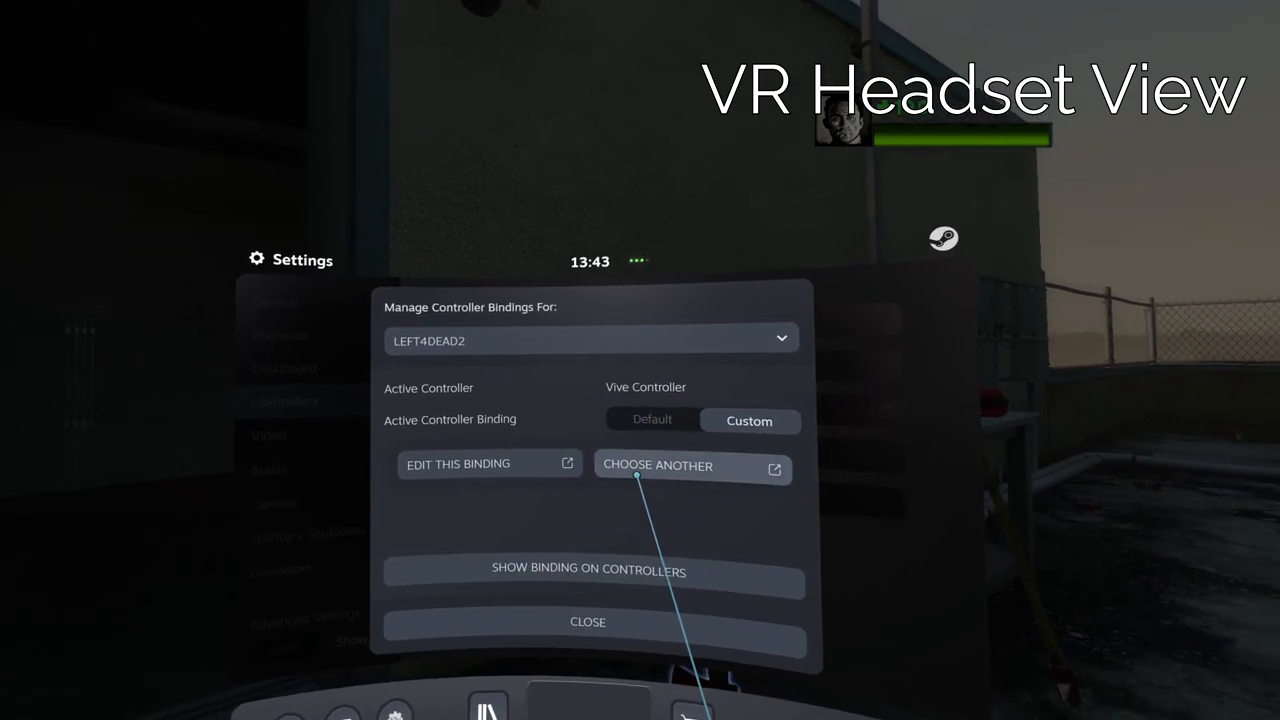
pyautogui.click(658, 466)
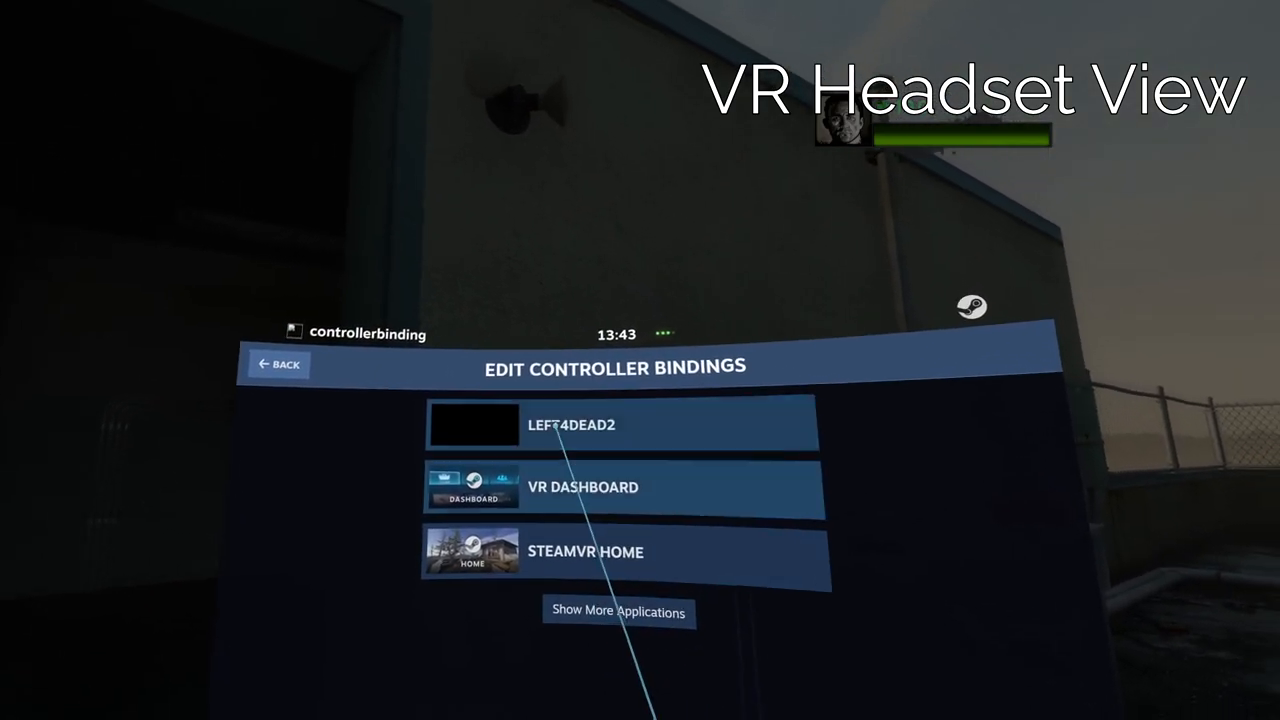